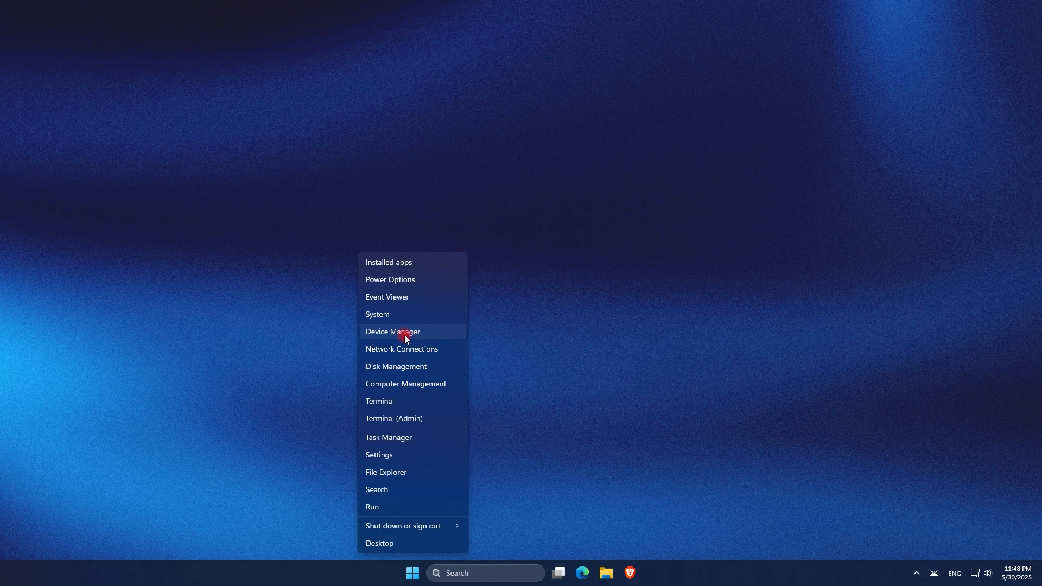
- Open Device Manager and bring up the Realtek PCIe GbE Family Controller's properties
left_click(392, 332)
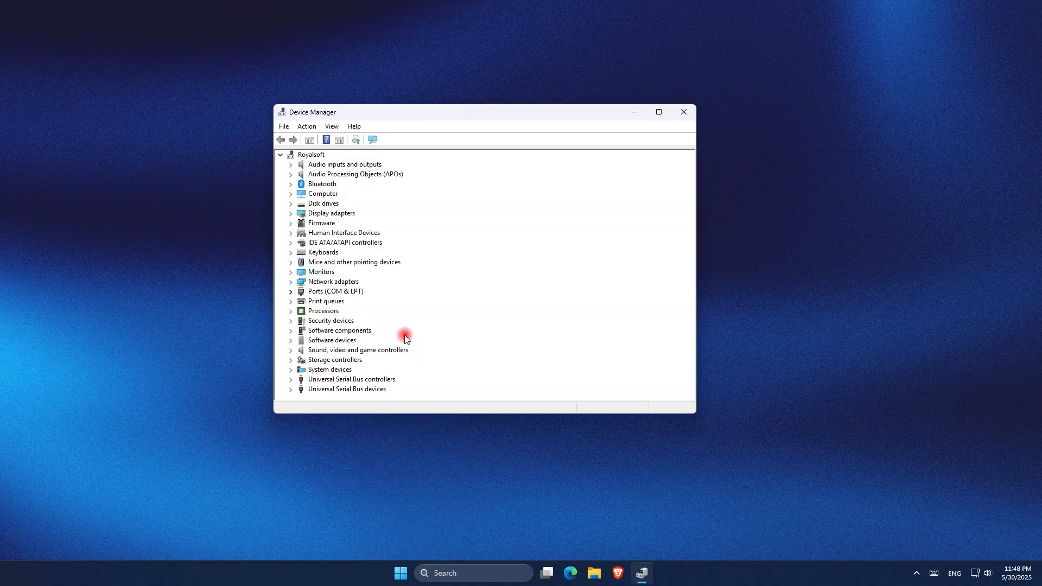
left_click(291, 281)
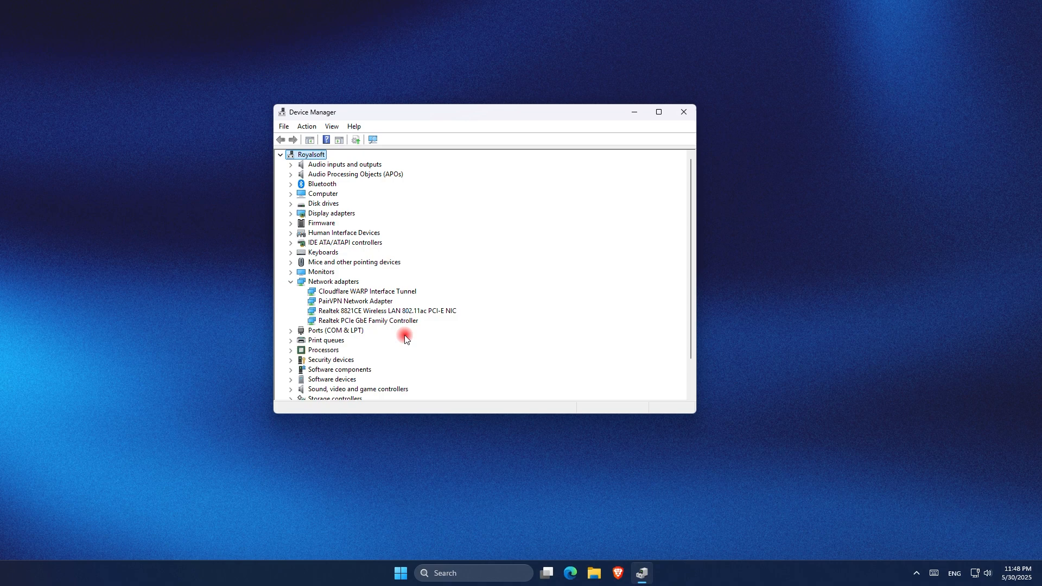
left_click(368, 320)
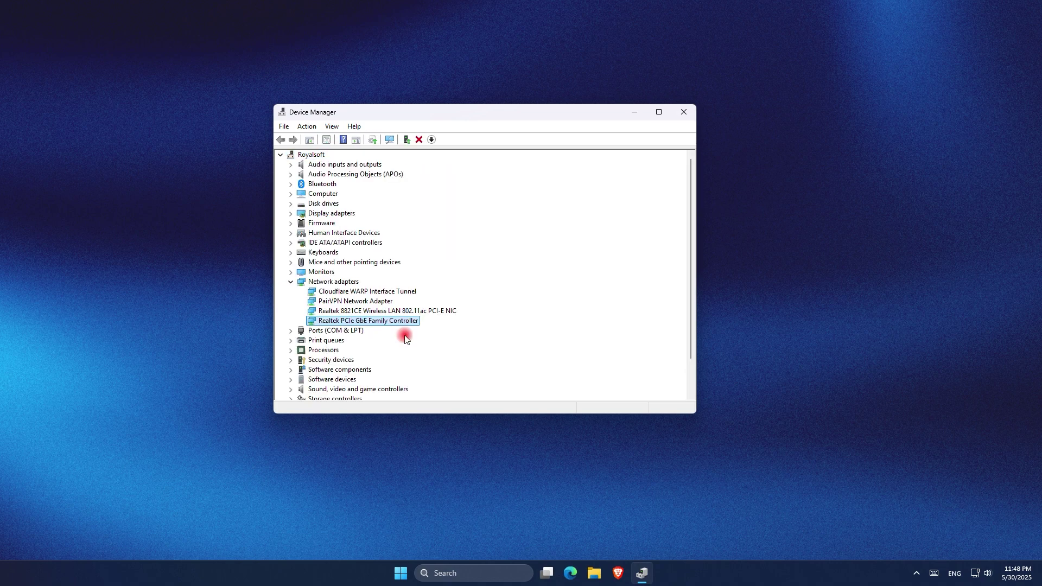
right_click(400, 320)
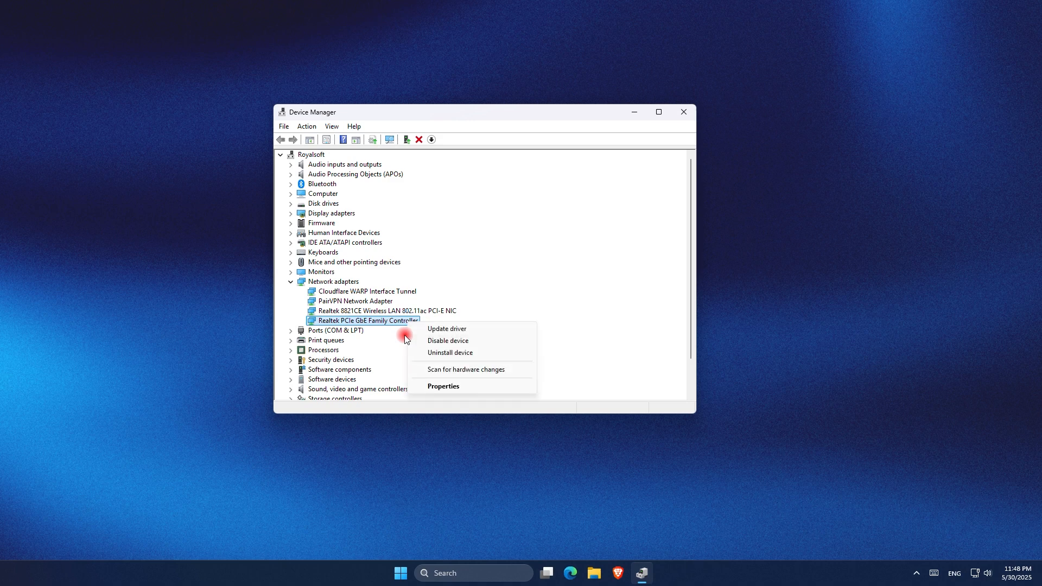
left_click(443, 385)
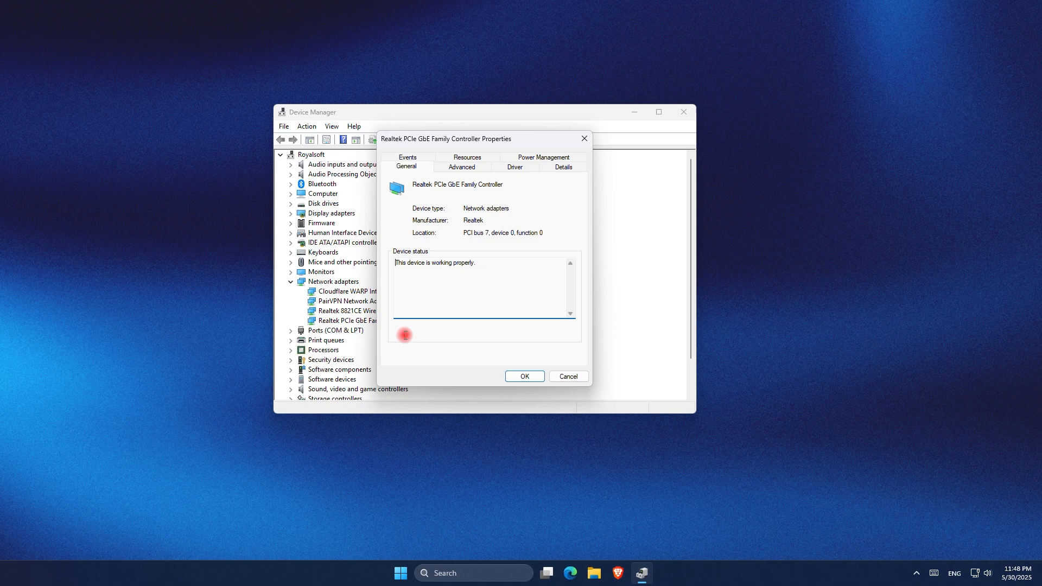
- On the adapter's Power Management tab, allow the computer to turn off the device
left_click(543, 157)
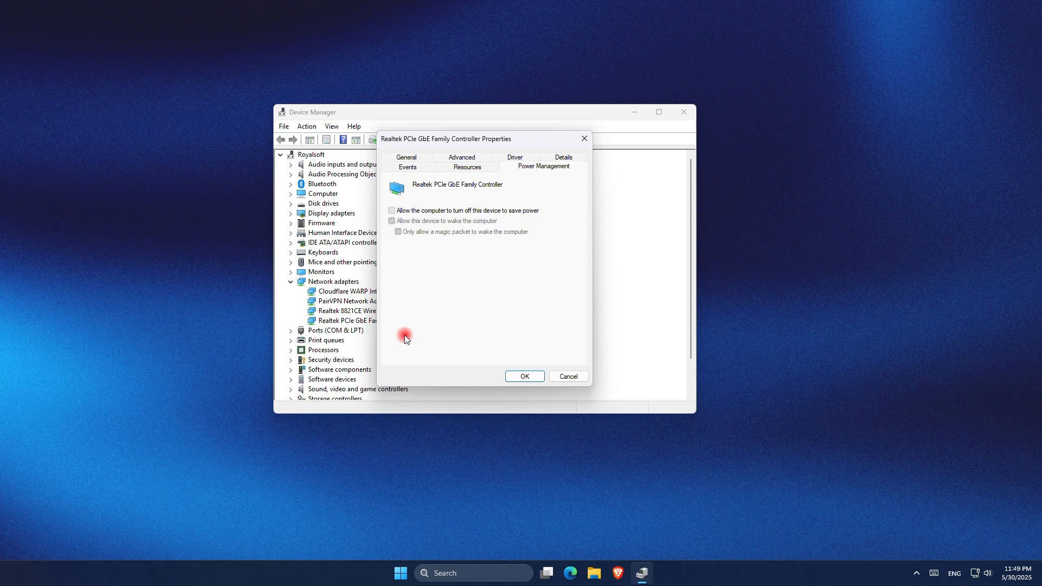
left_click(392, 210)
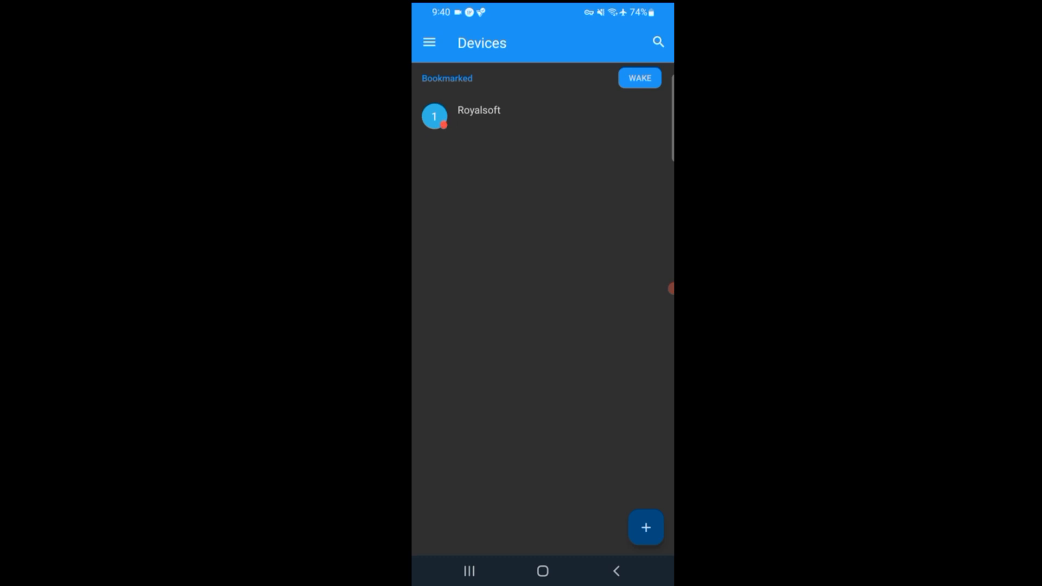
- Add a new Wake On Lan device and name it 'Royalsoft'
left_click(645, 528)
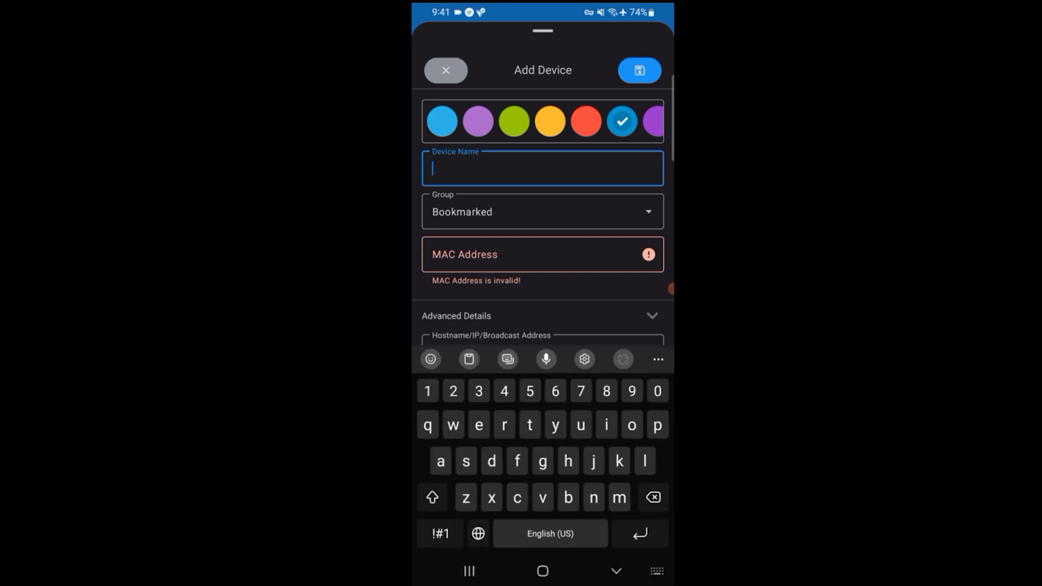
type("Royal")
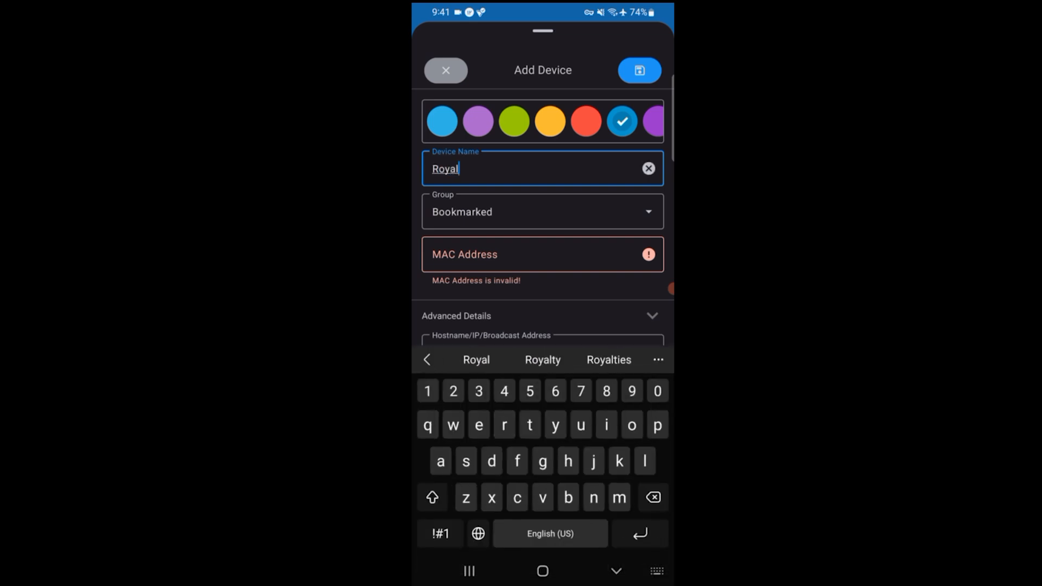
type("soft")
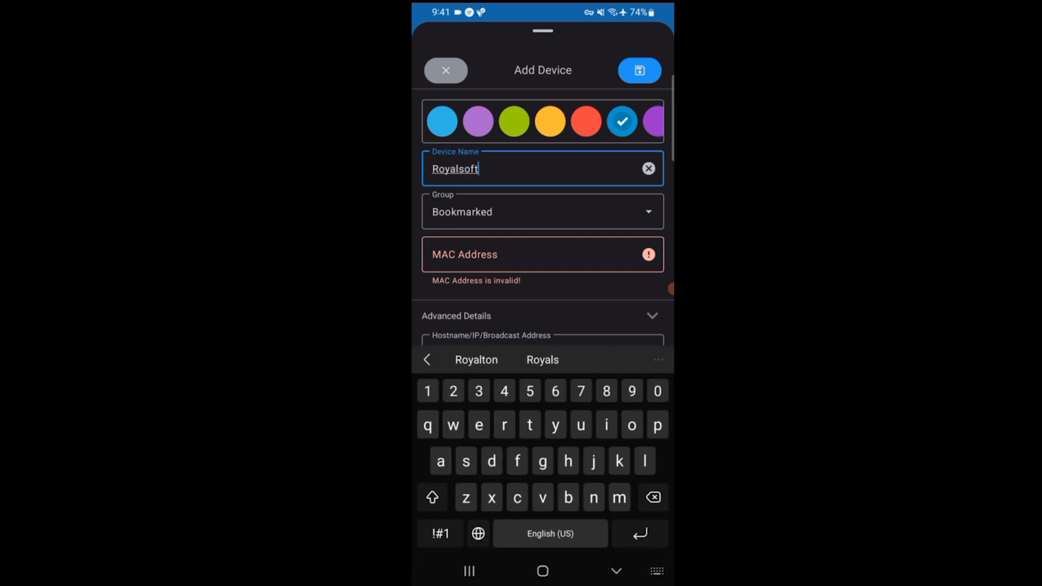
left_click(542, 212)
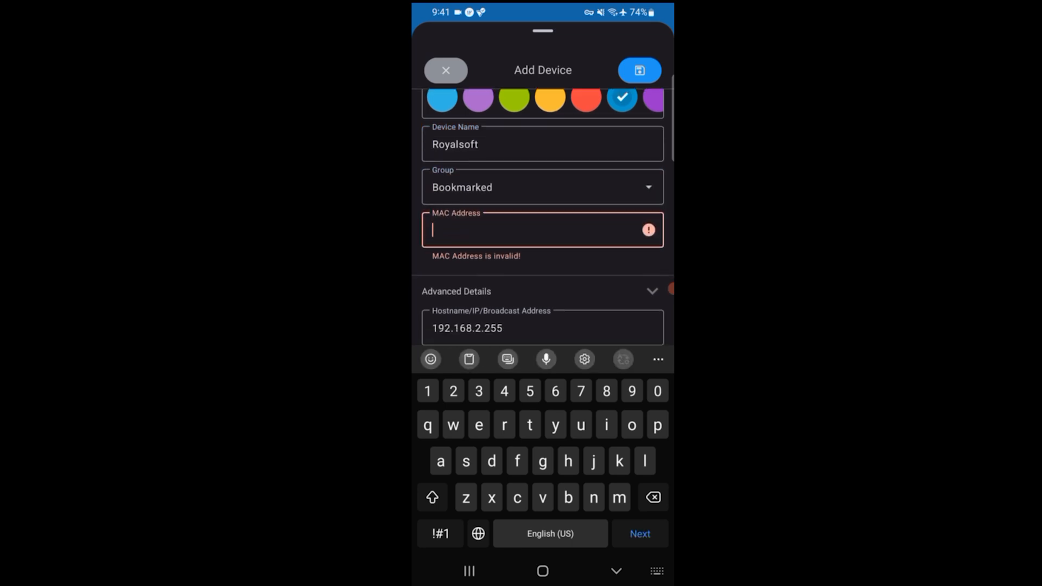
scroll("down", 3)
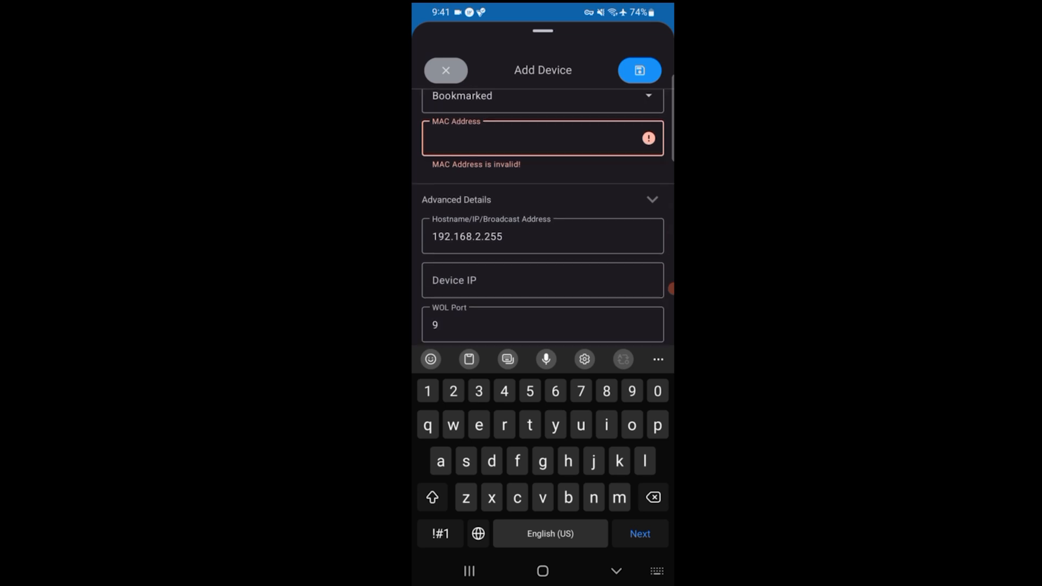
left_click(542, 280)
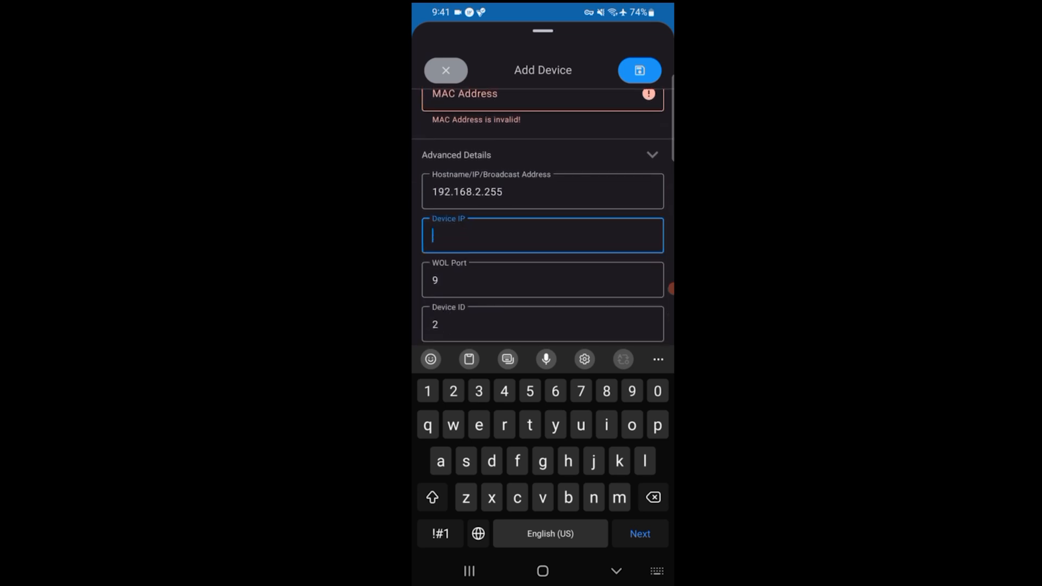
scroll("down", 3)
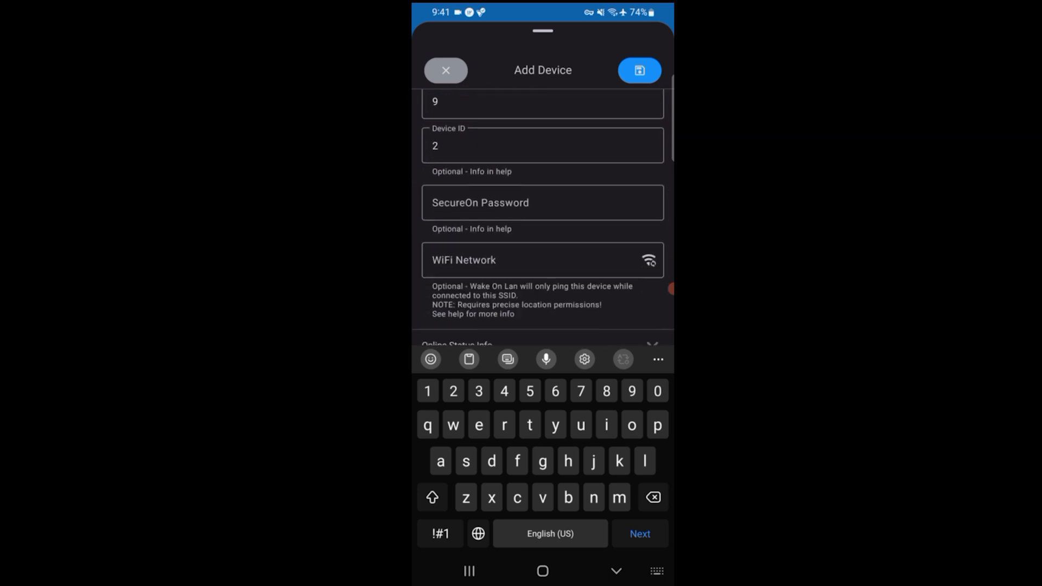
scroll("down", 3)
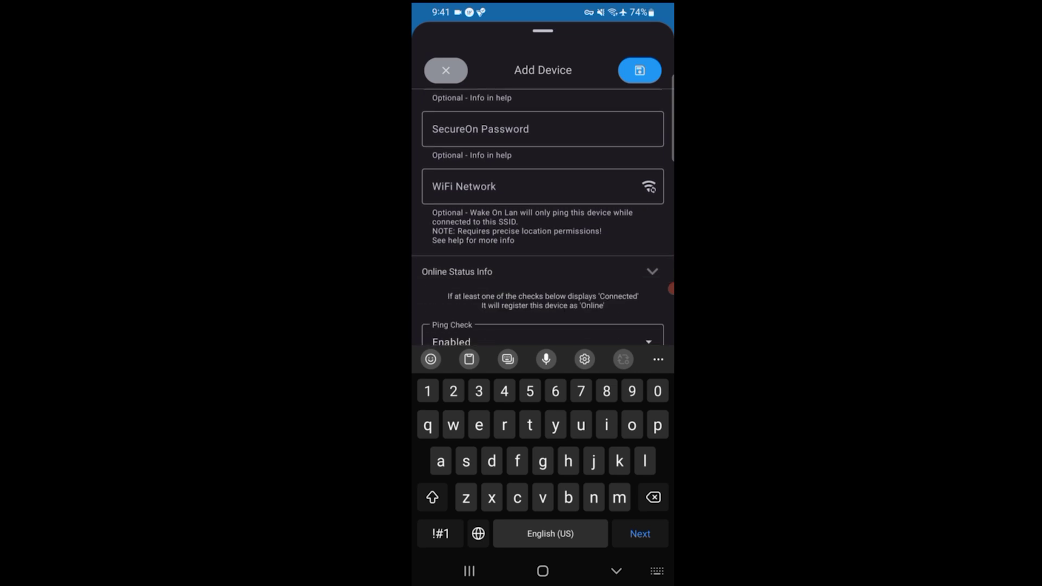
scroll("down", 3)
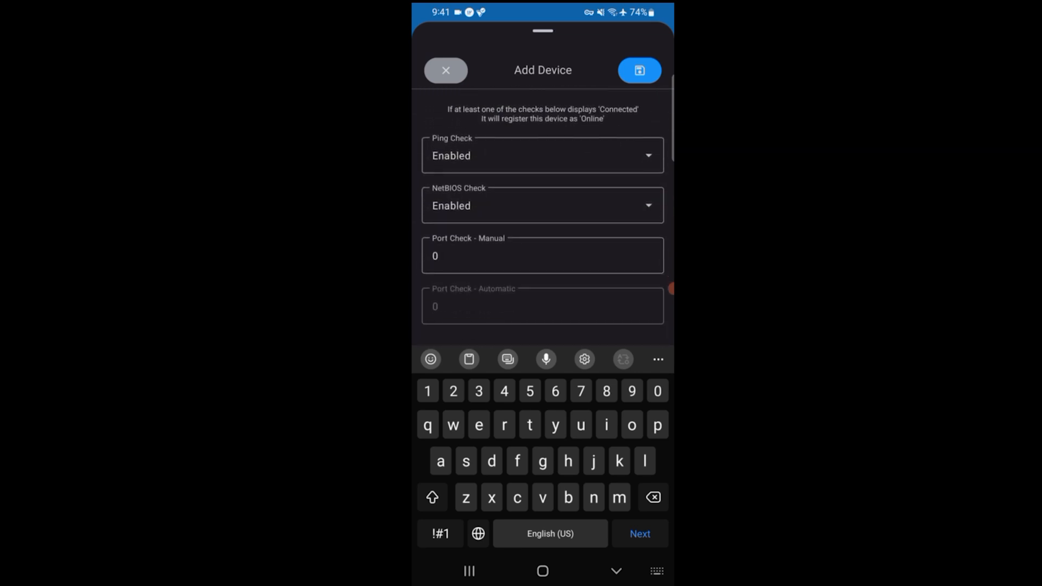